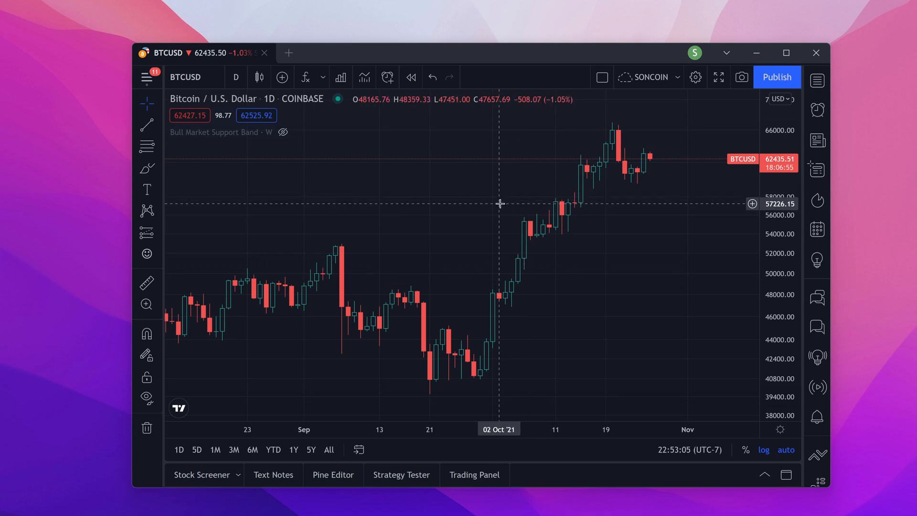
mouse_move(333, 110)
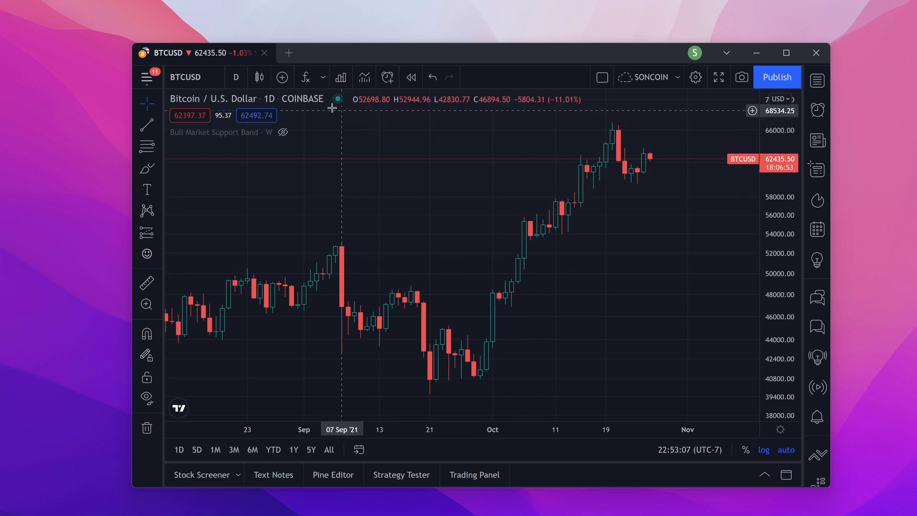
mouse_move(304, 76)
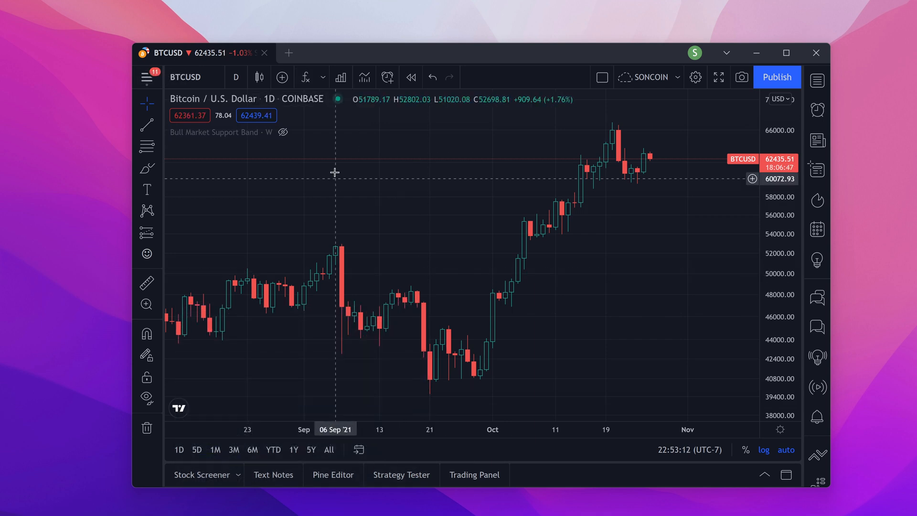
Step: Add the built-in Moving Average indicator to the BTCUSD chart via an indicator search for 'mo'
left_click(281, 77)
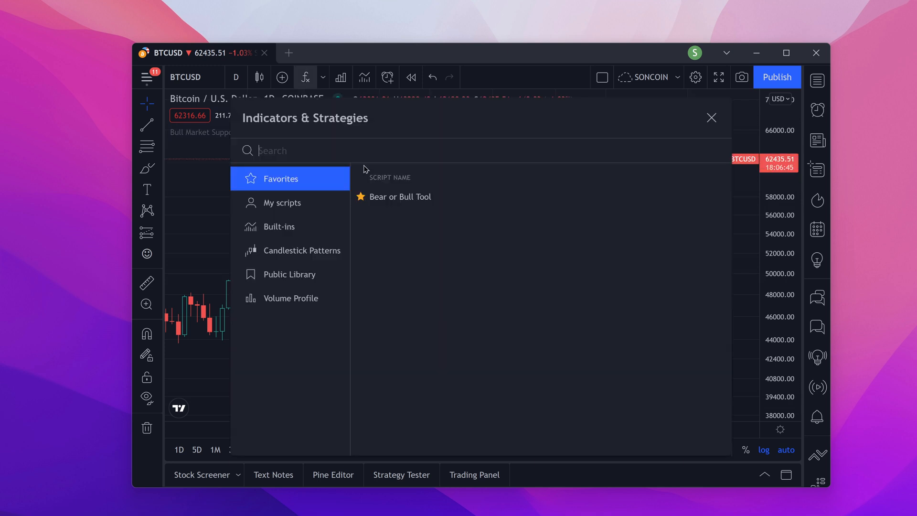
type("moving avera")
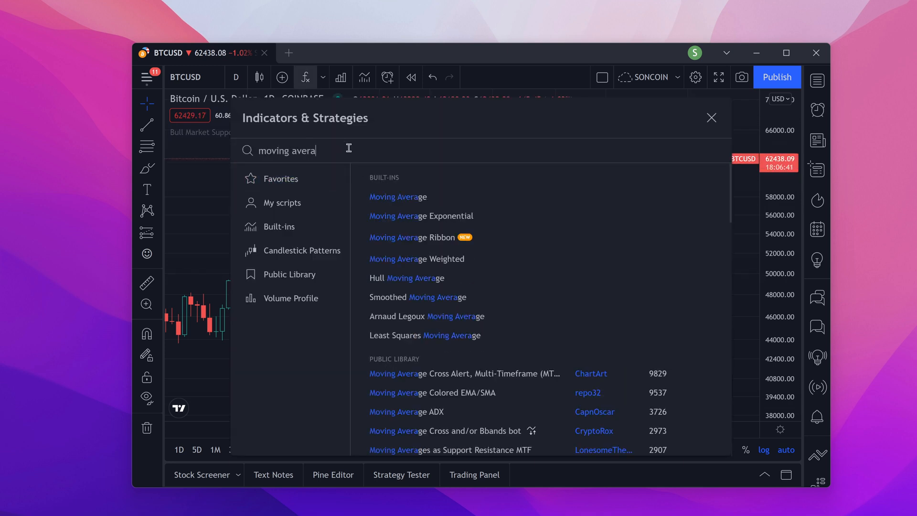
left_click(397, 197)
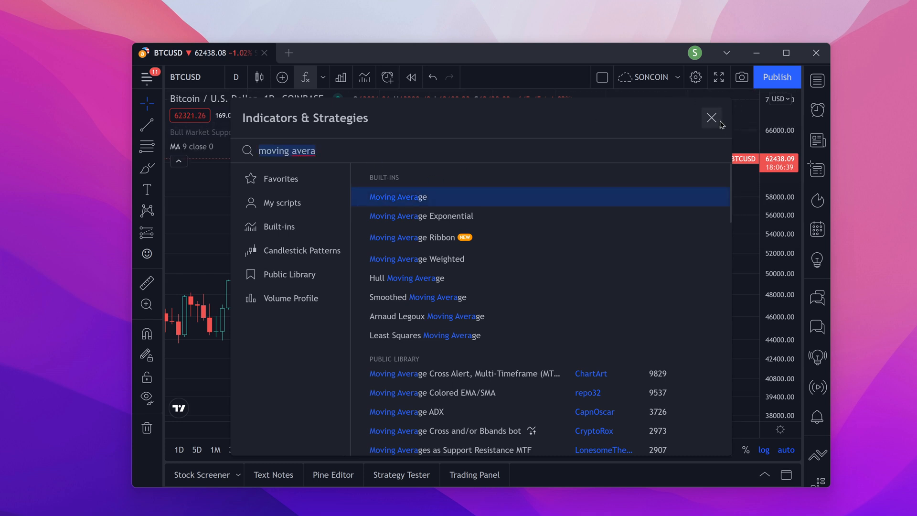
left_click(711, 117)
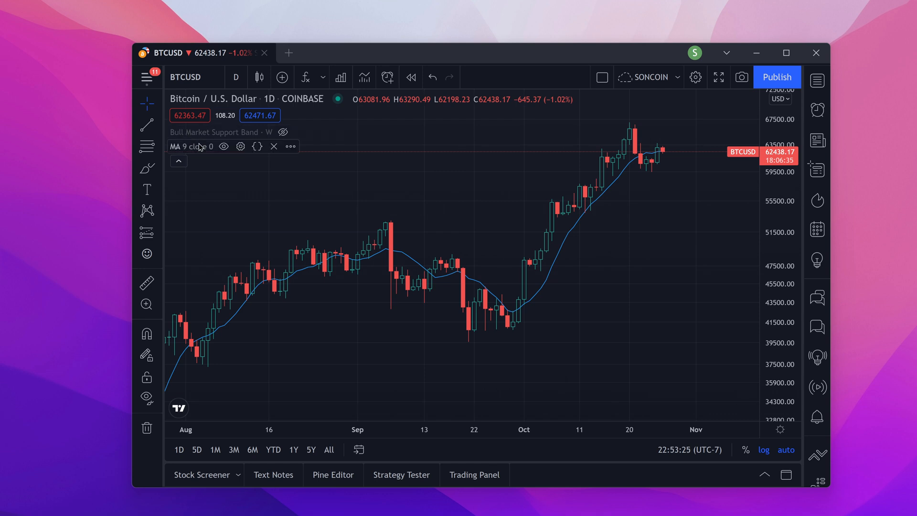
mouse_move(296, 122)
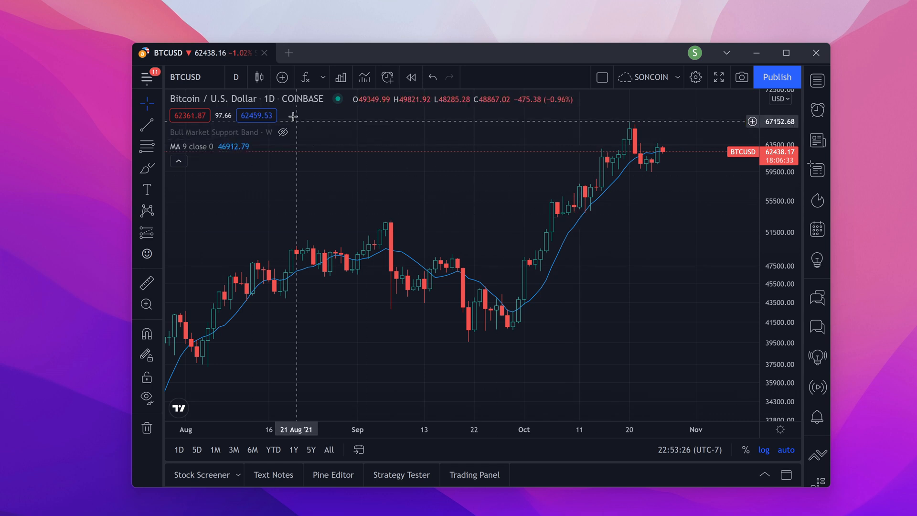
mouse_move(186, 76)
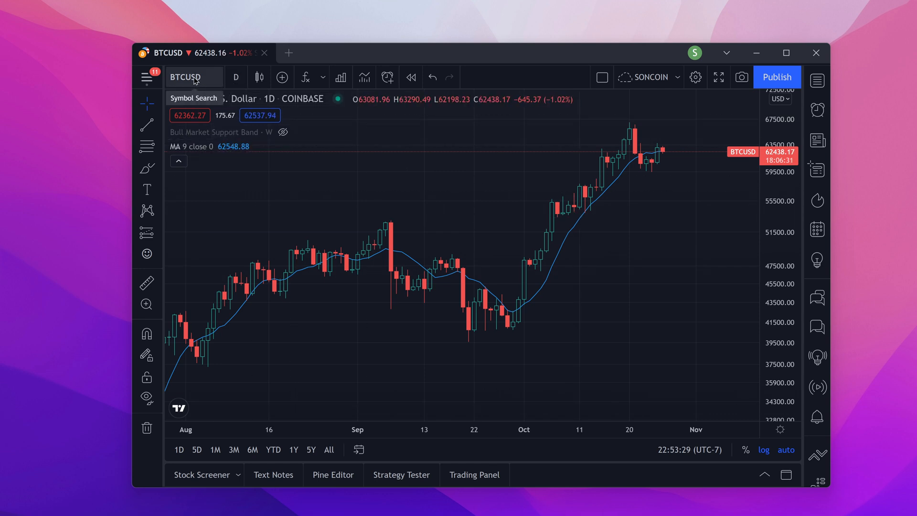
Step: Change the chart interval to 1-minute candles
left_click(236, 77)
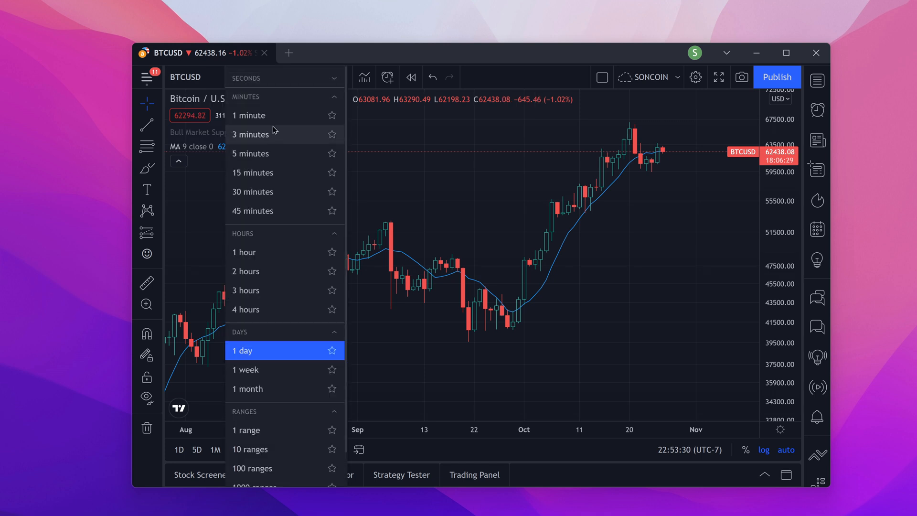
left_click(249, 114)
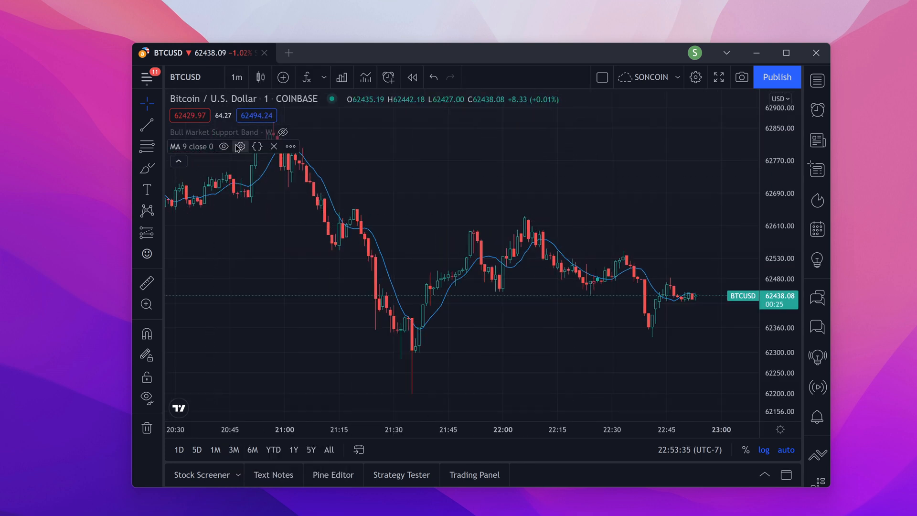
mouse_move(240, 146)
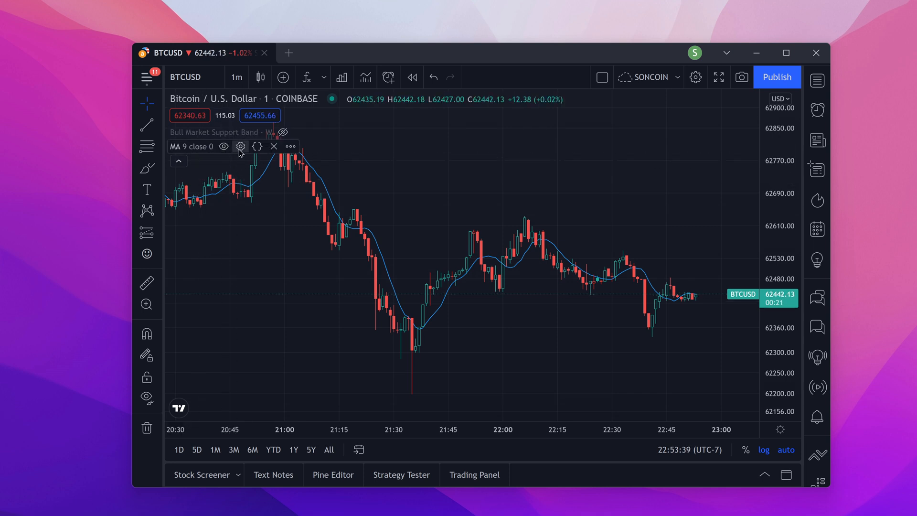
Step: Change the moving average's Length from 9 to 10 in its settings
left_click(240, 147)
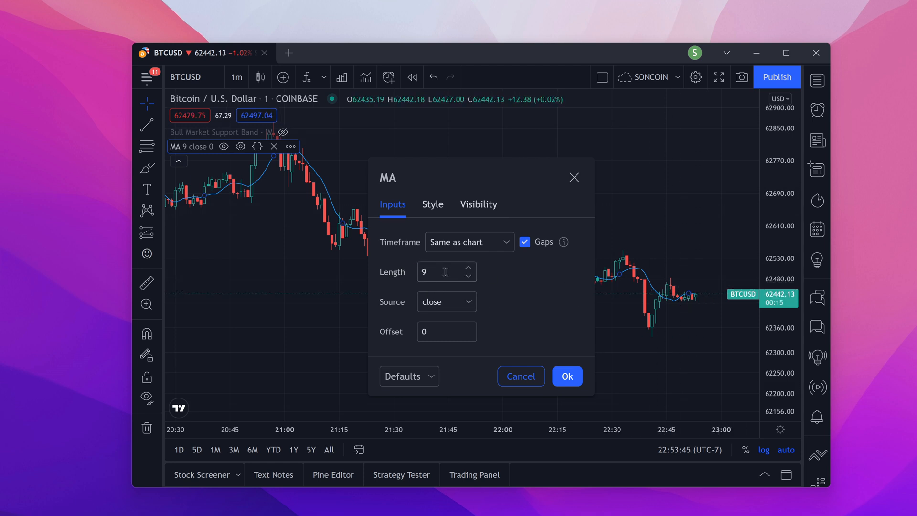
left_click(467, 267)
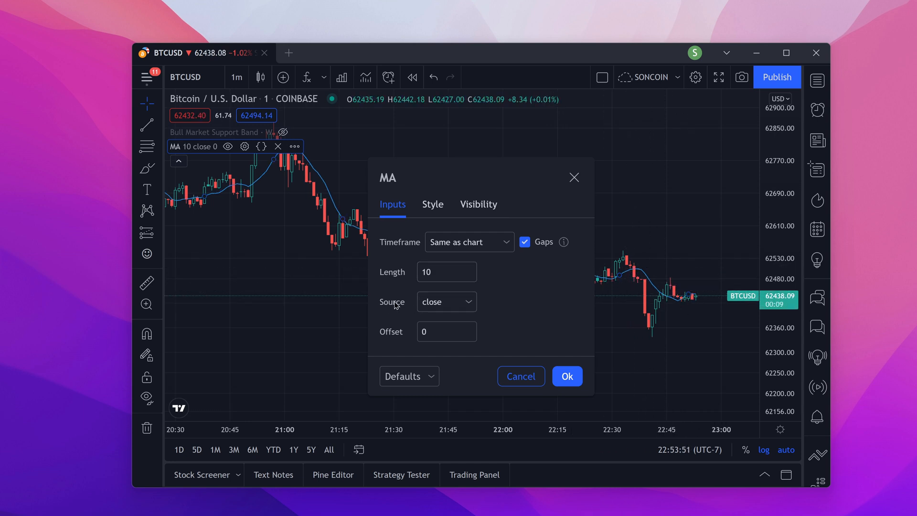
mouse_move(682, 306)
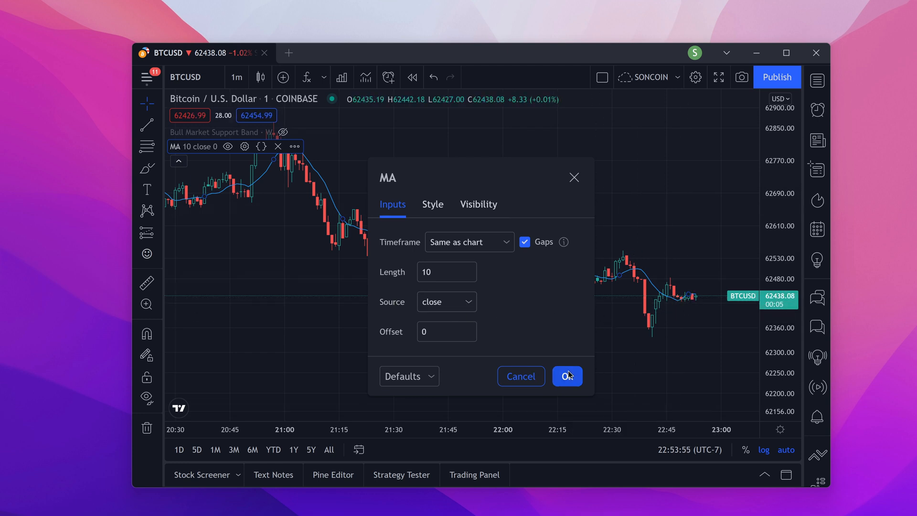
left_click(567, 376)
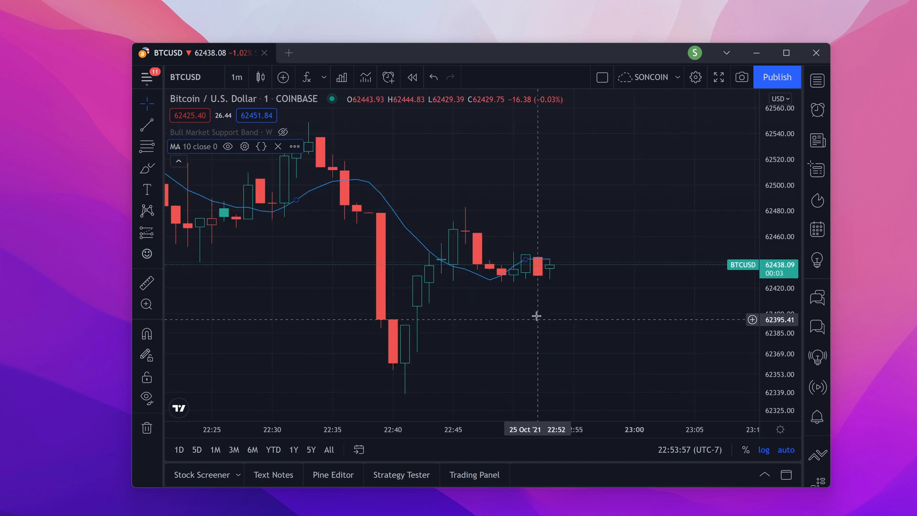
mouse_move(527, 259)
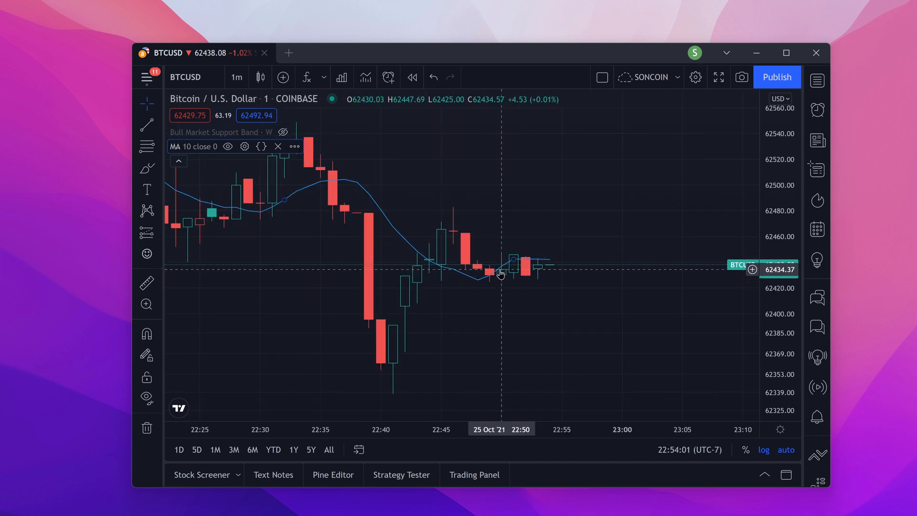
mouse_move(468, 240)
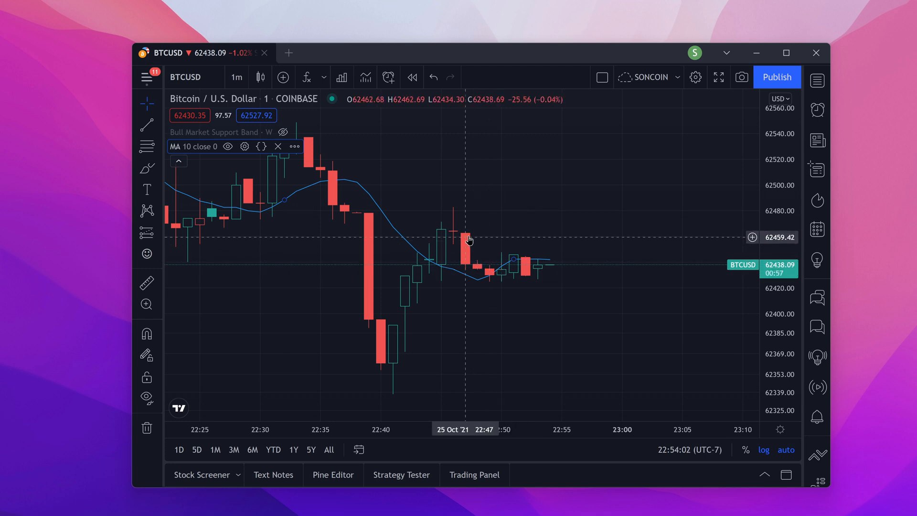
mouse_move(464, 267)
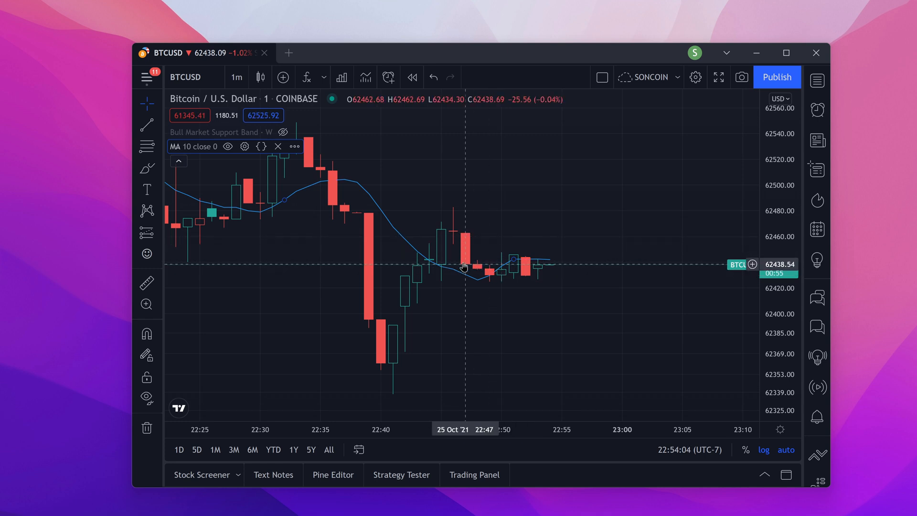
Step: Set the moving average's Source to low and bring up its Style settings
left_click(245, 146)
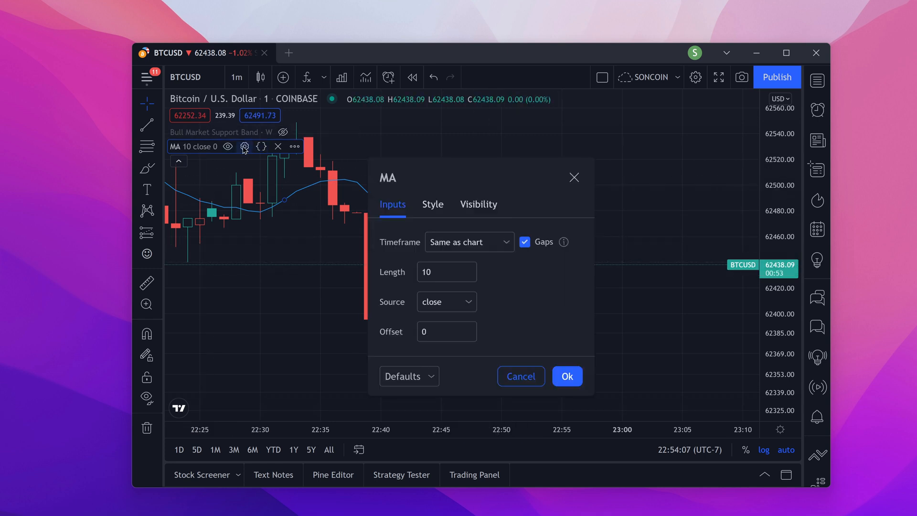
left_click(446, 301)
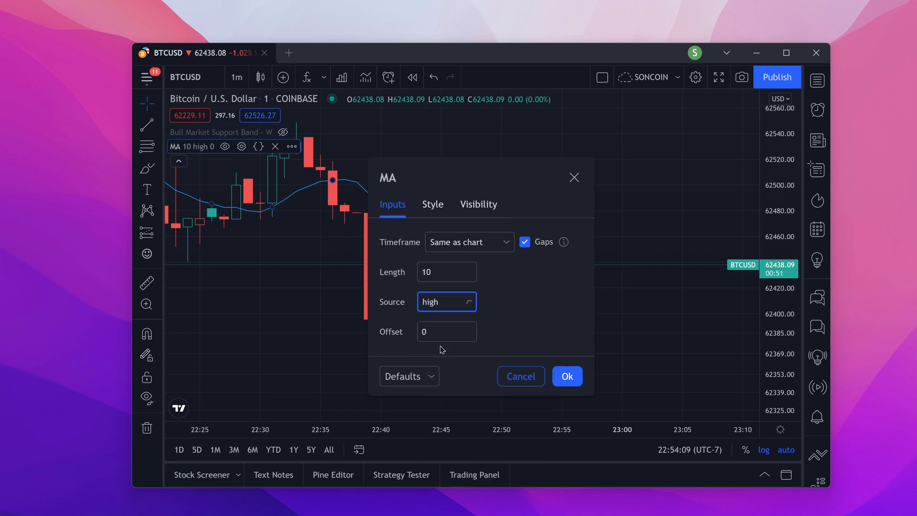
left_click(564, 377)
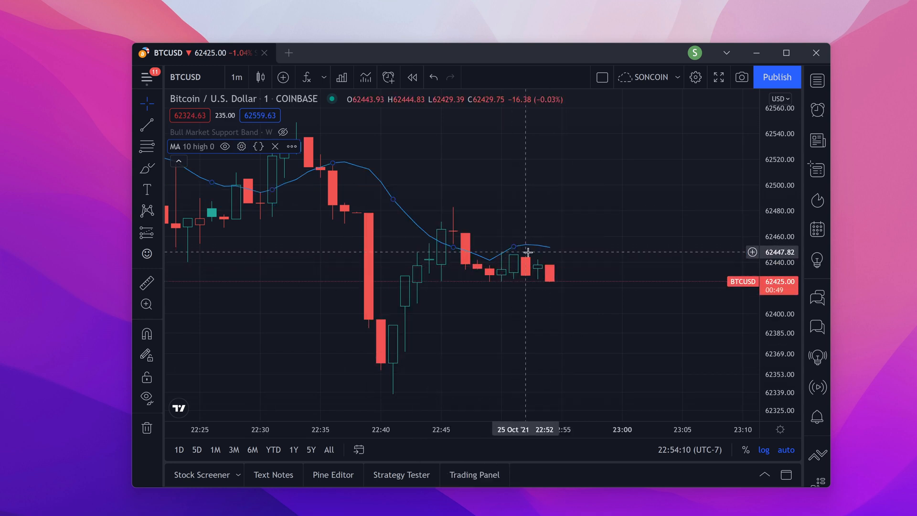
left_click(241, 146)
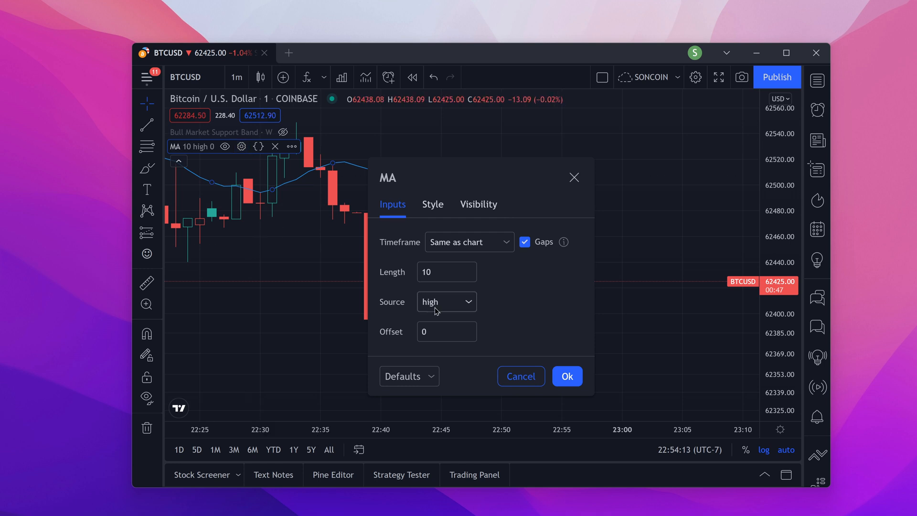
left_click(566, 377)
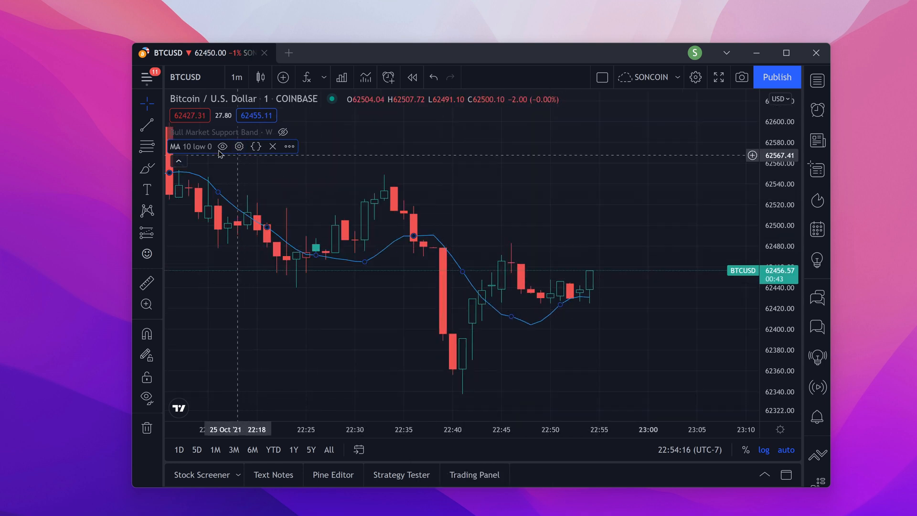
left_click(239, 147)
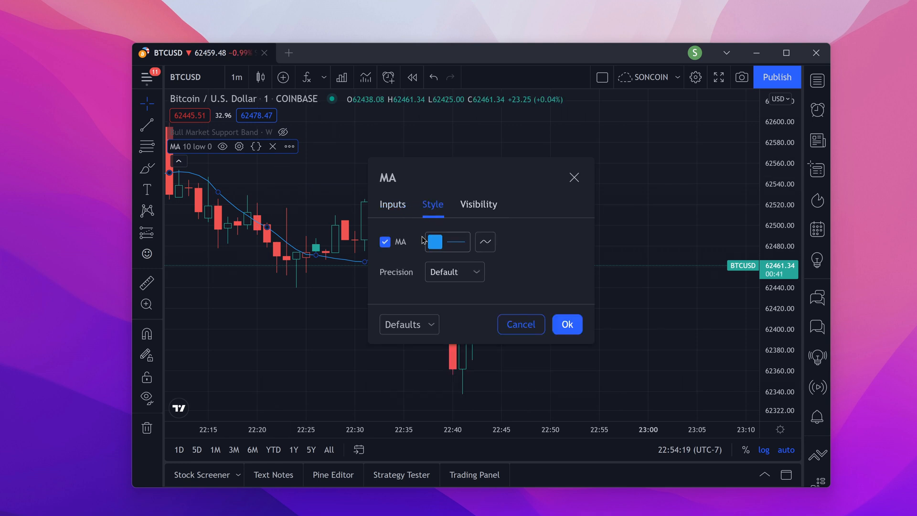
Step: Colour the moving average line orange with the thickest width and apply
left_click(435, 242)
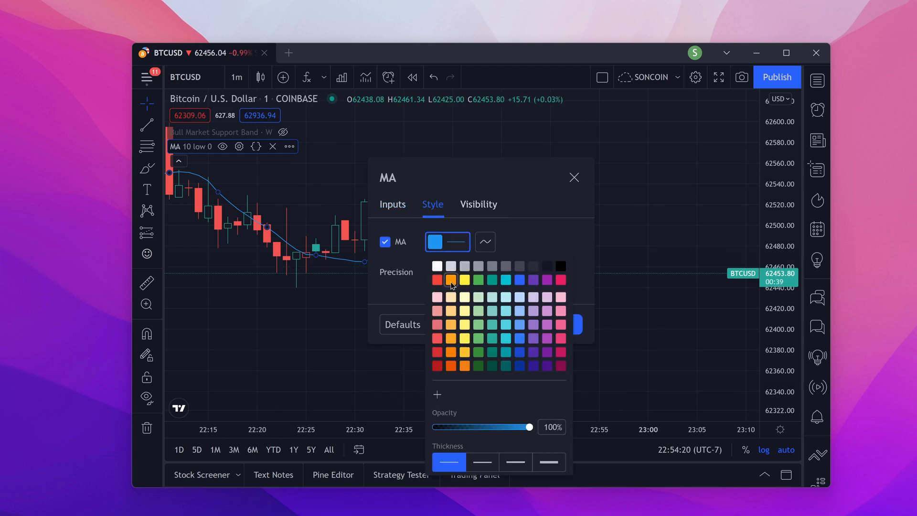
left_click(452, 280)
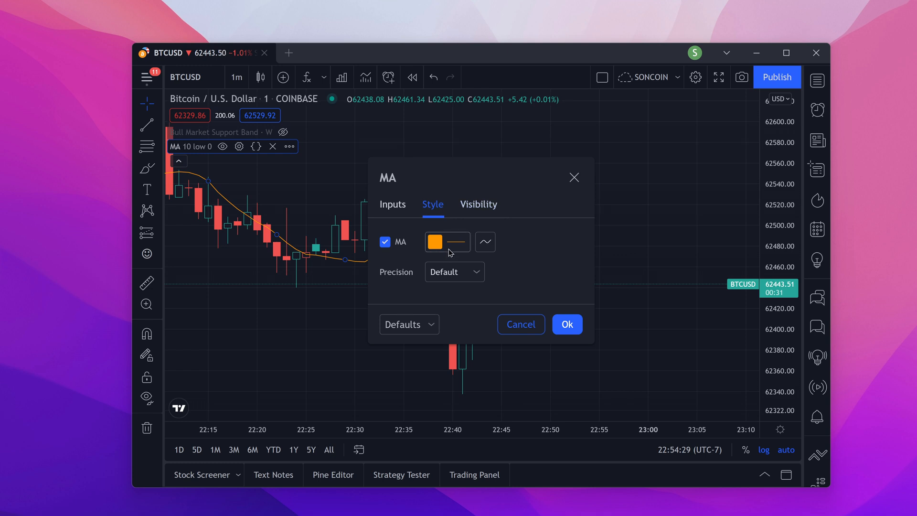
left_click(433, 242)
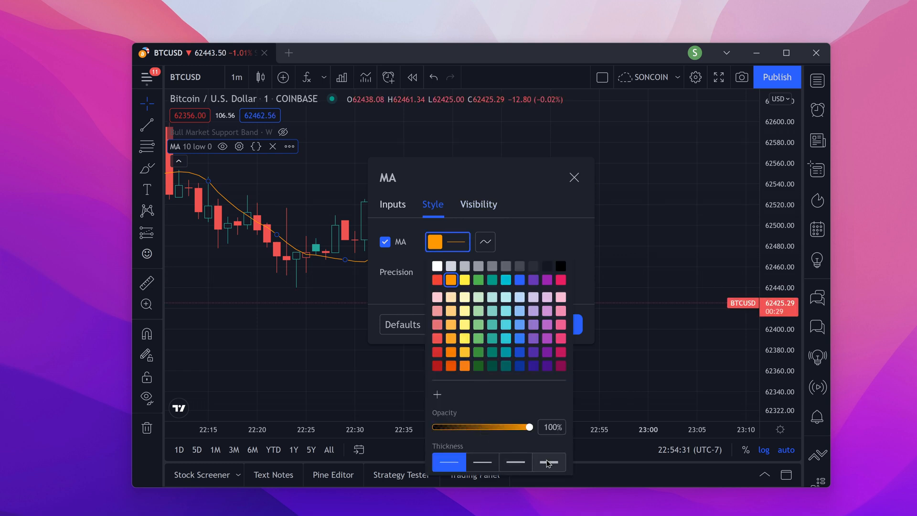
left_click(449, 463)
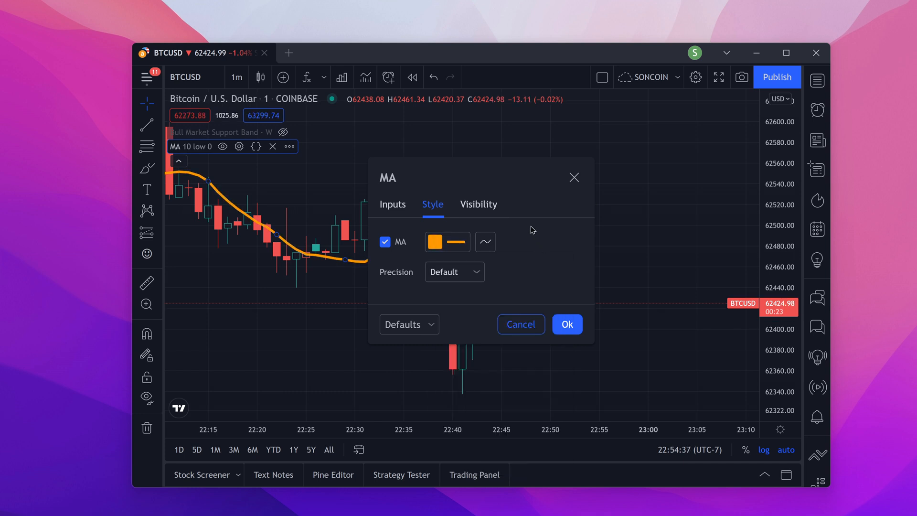
left_click(566, 324)
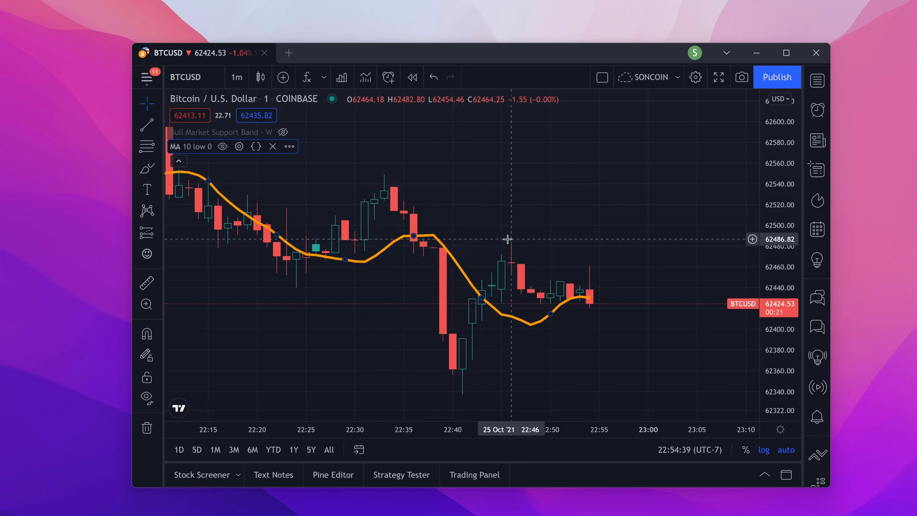